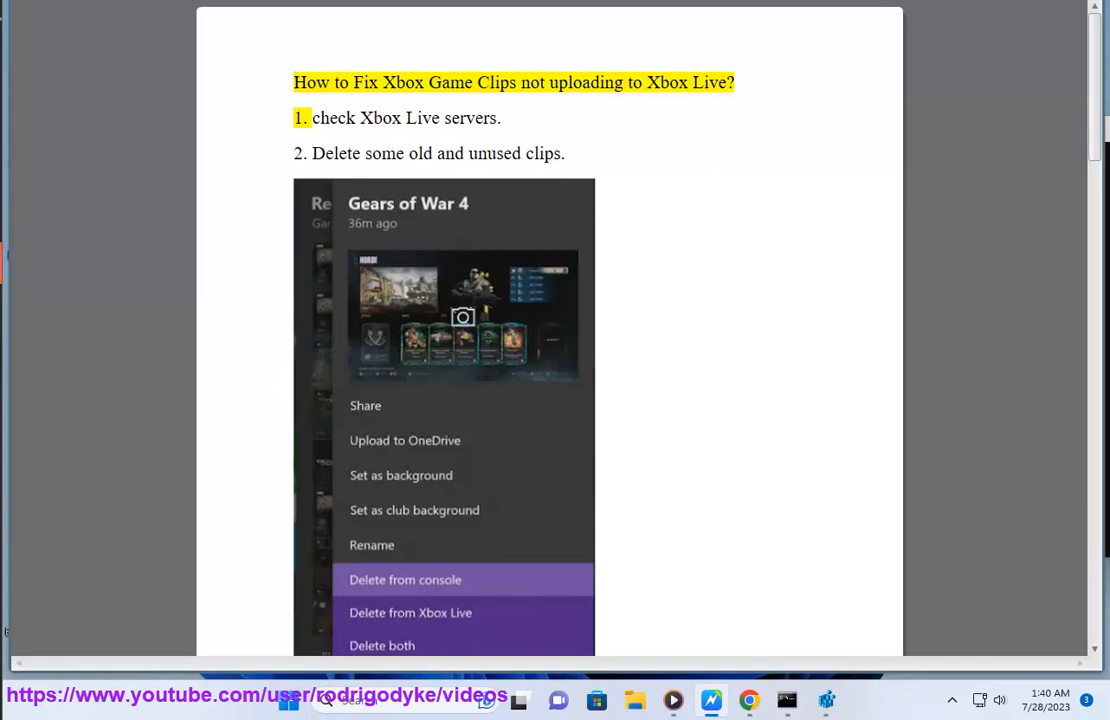
- Look up Xbox Live server status in Google, then return to the troubleshooting guide
double_click(586, 82)
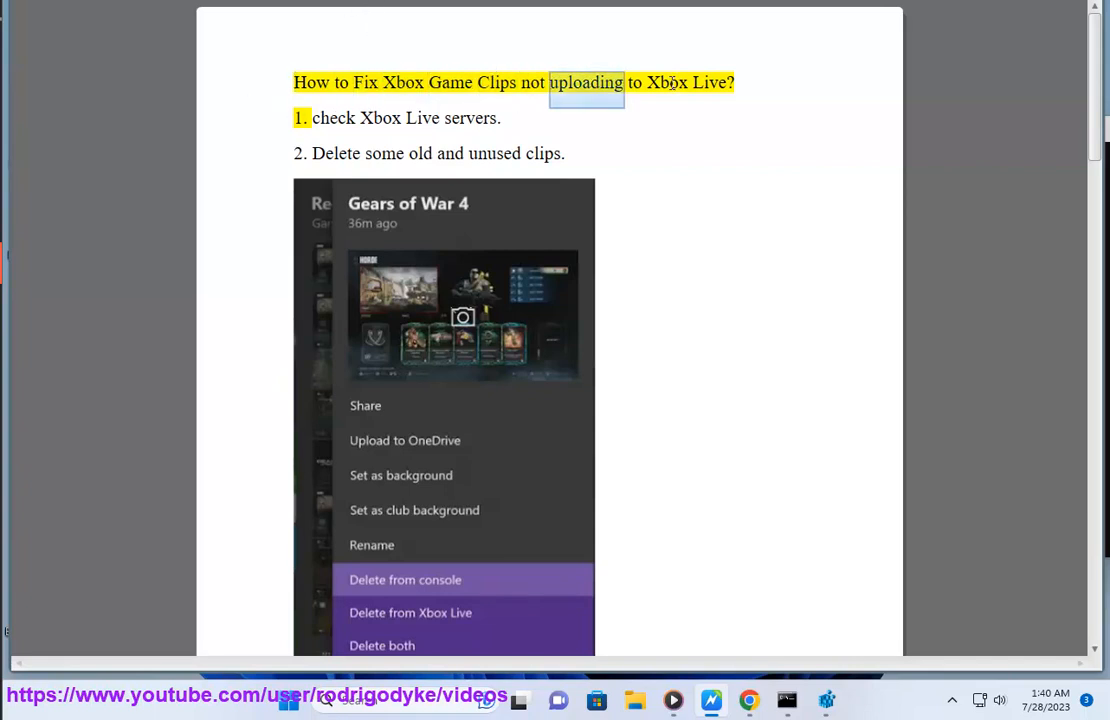
left_click(382, 36)
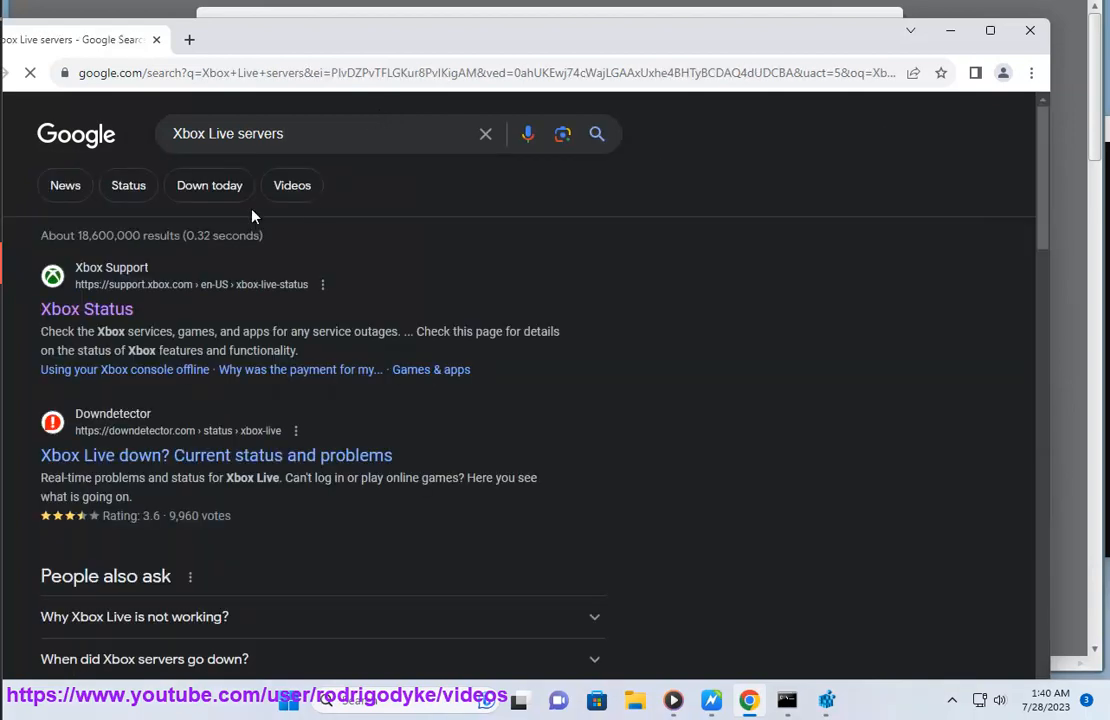
left_click(188, 40)
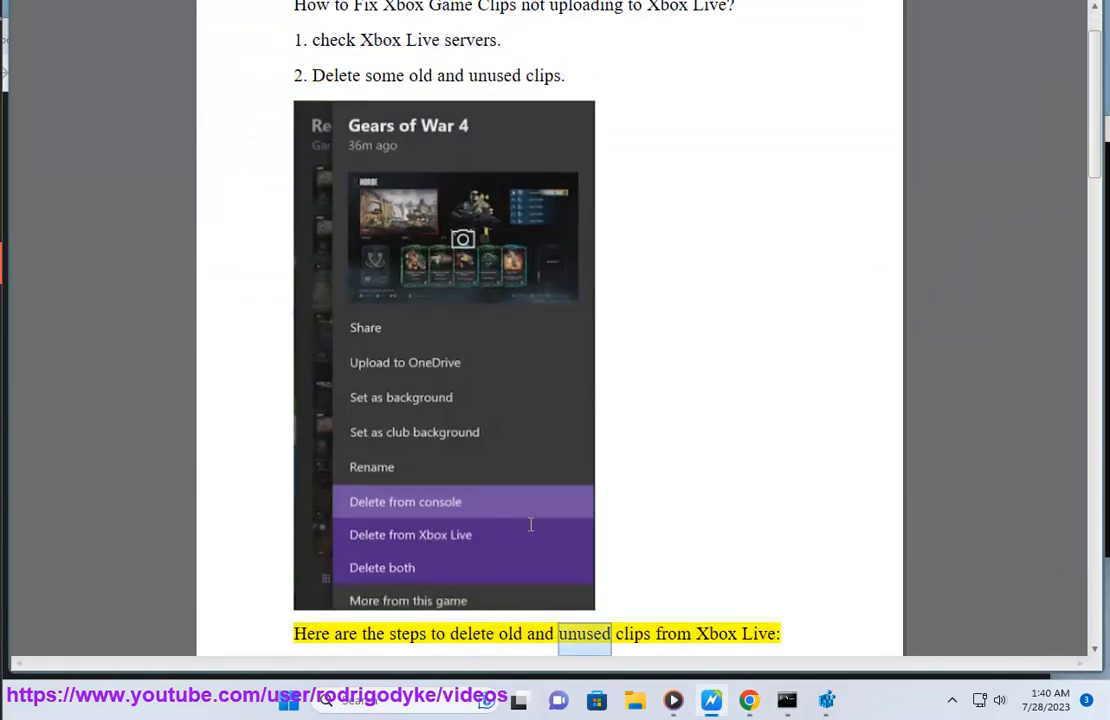
- Read down through the first clip-deletion steps for removing old Xbox Live clips
scroll("down", 3)
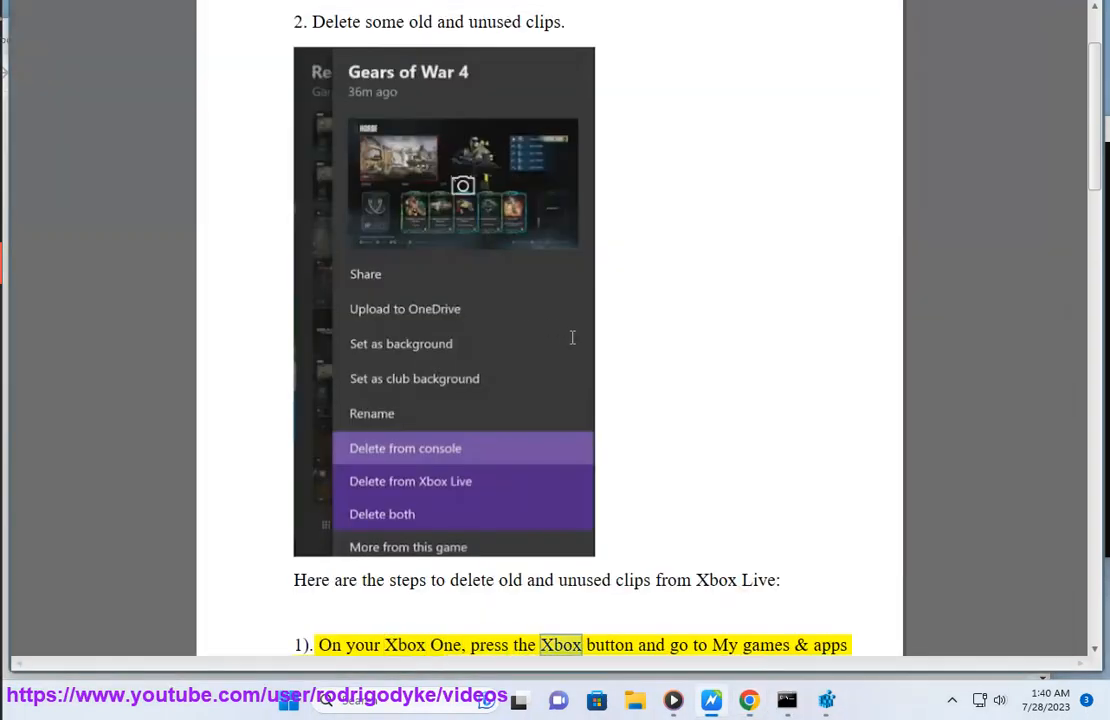
scroll("down", 3)
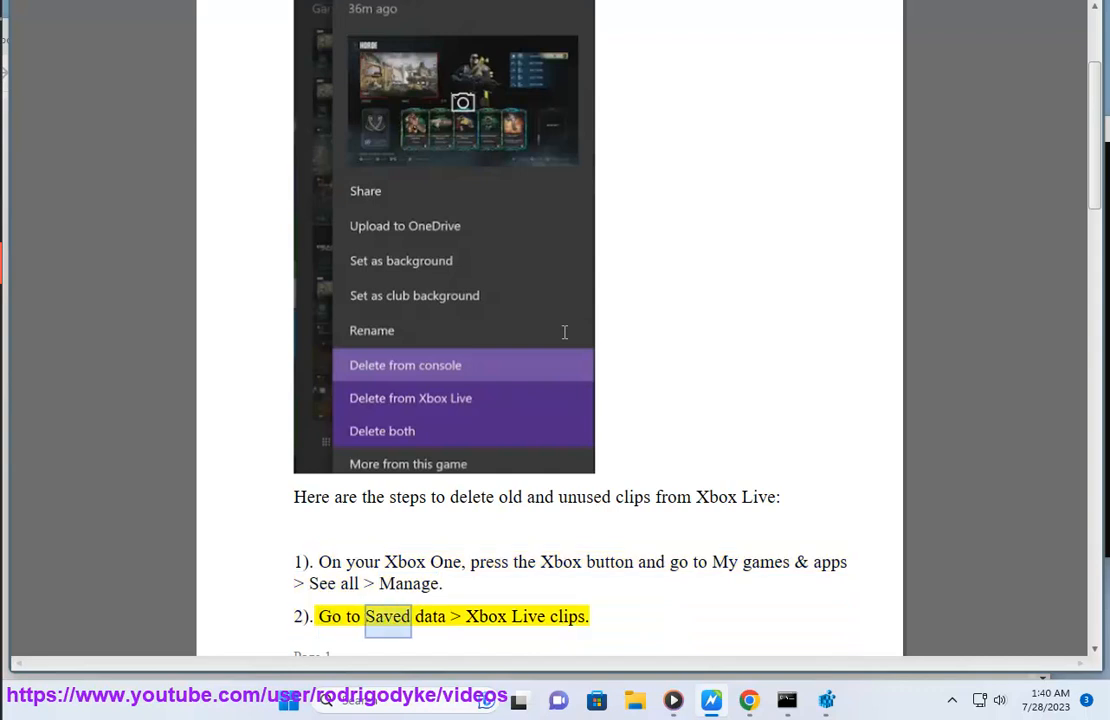
scroll("down", 3)
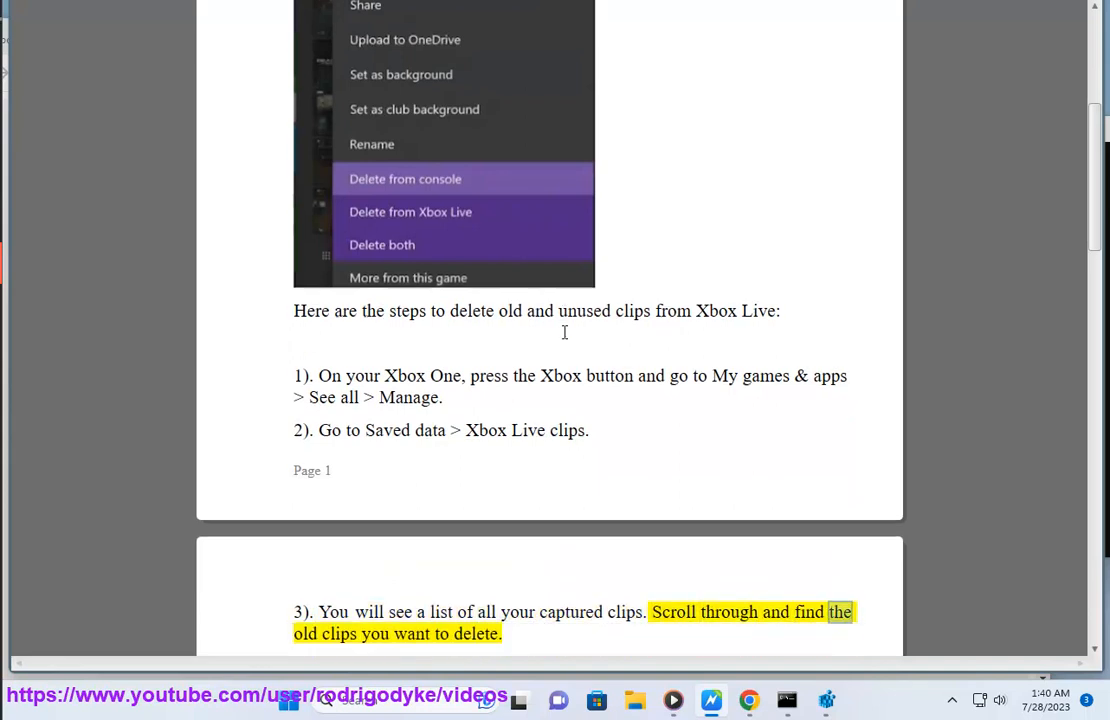
scroll("down", 3)
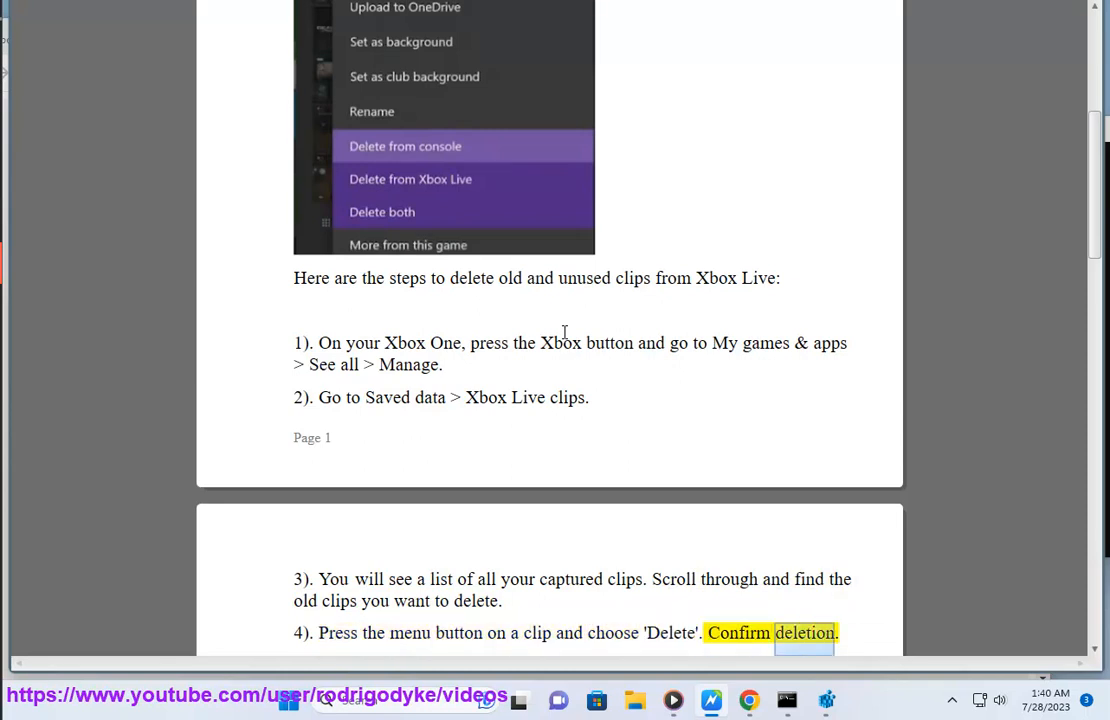
scroll("down", 3)
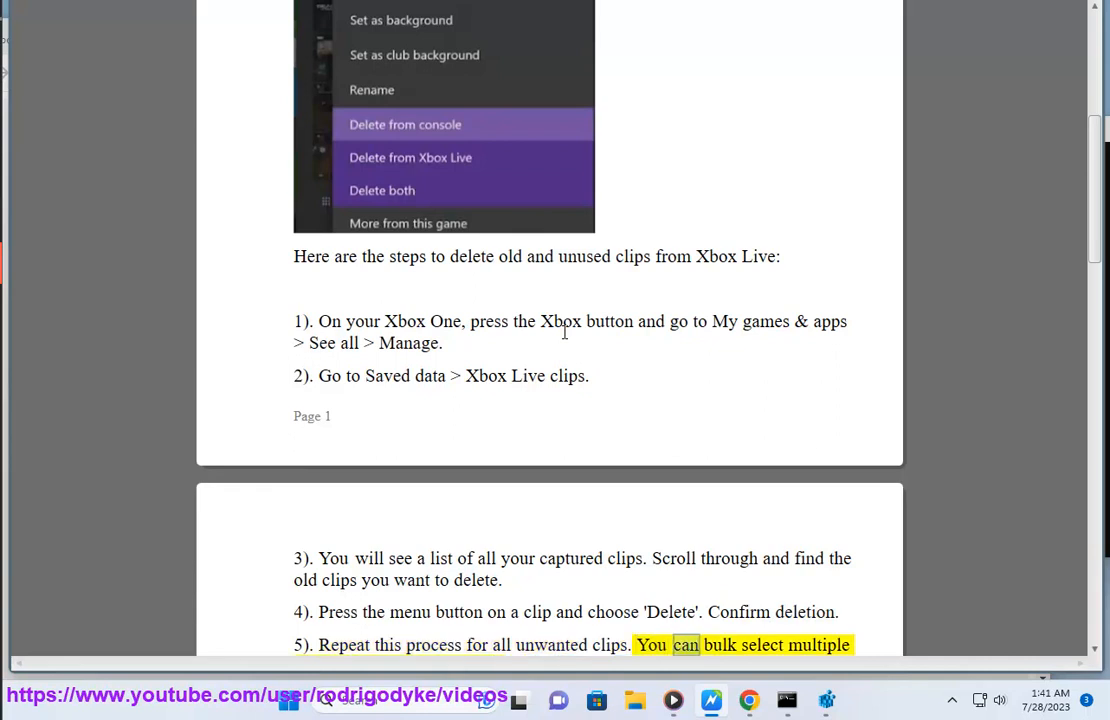
scroll("down", 3)
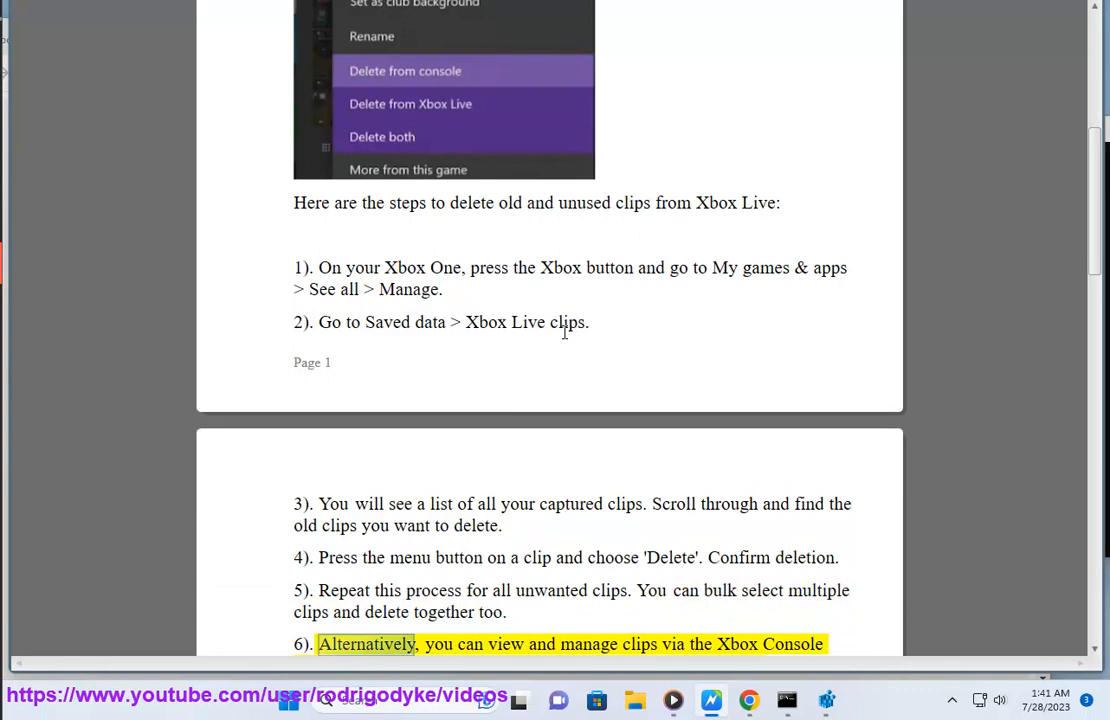
- Continue reading the clip-deletion steps through step 8 and the game-captures fix heading
double_click(736, 644)
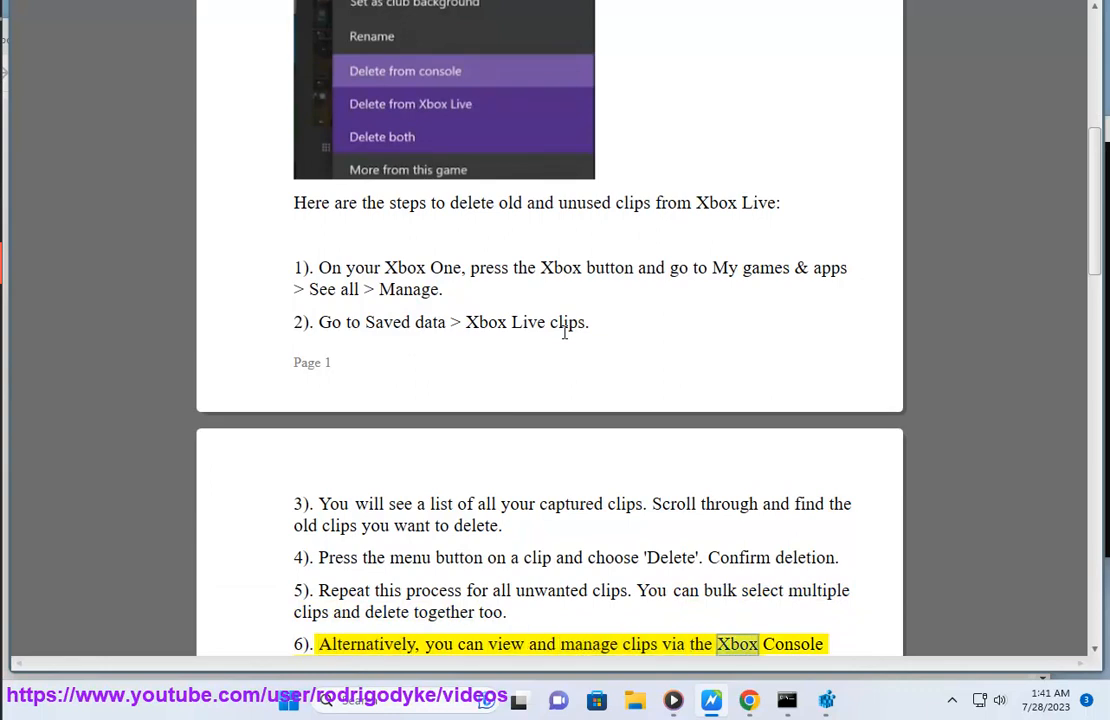
scroll("down", 3)
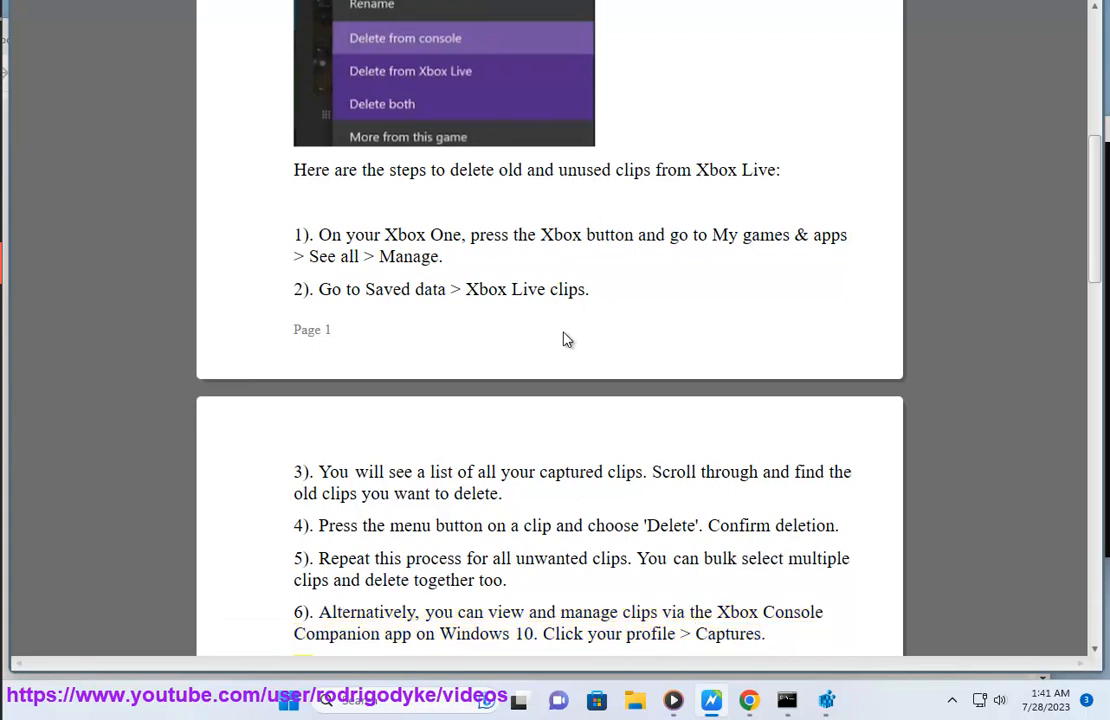
scroll("down", 3)
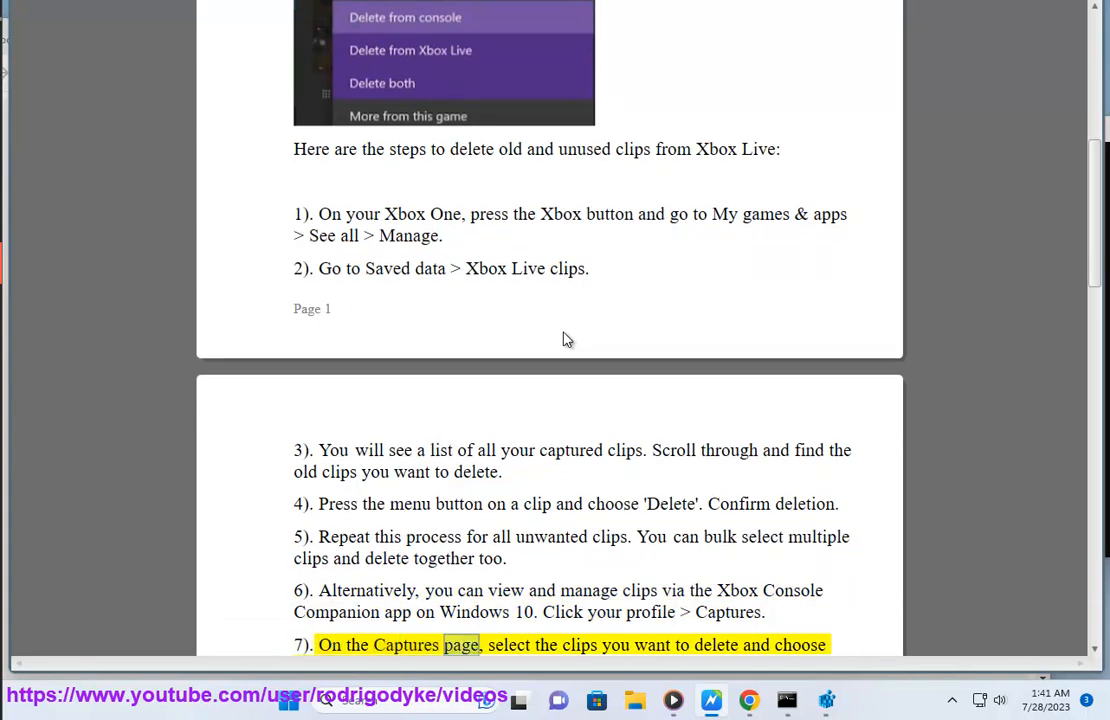
scroll("down", 3)
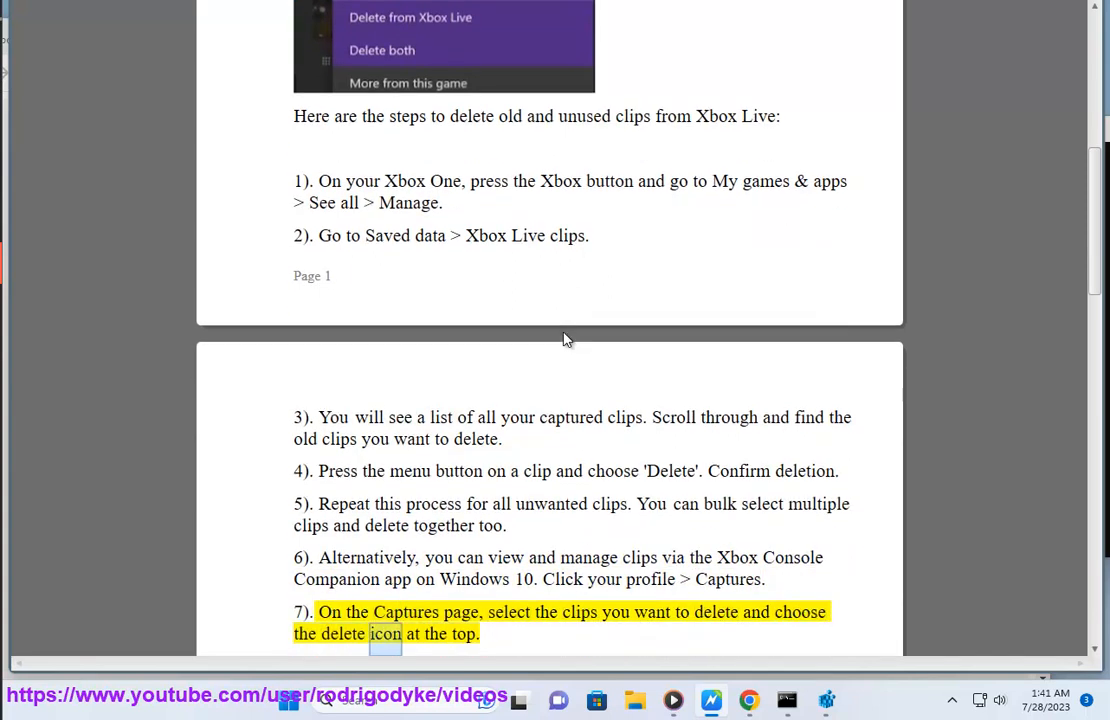
scroll("down", 3)
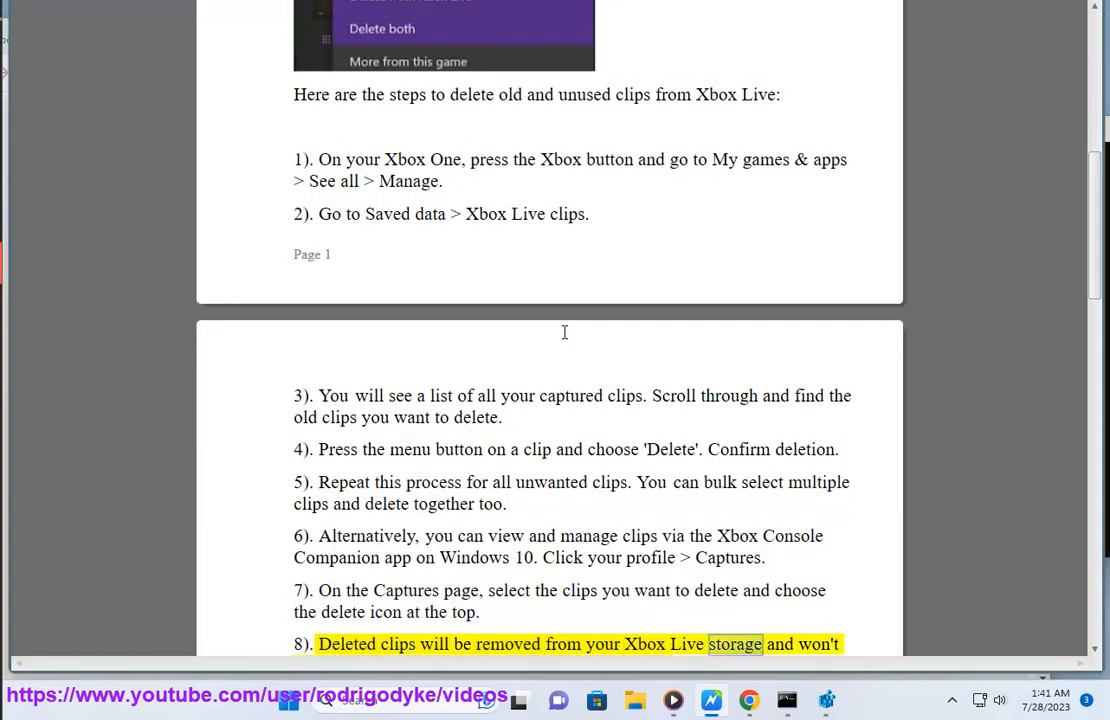
scroll("down", 3)
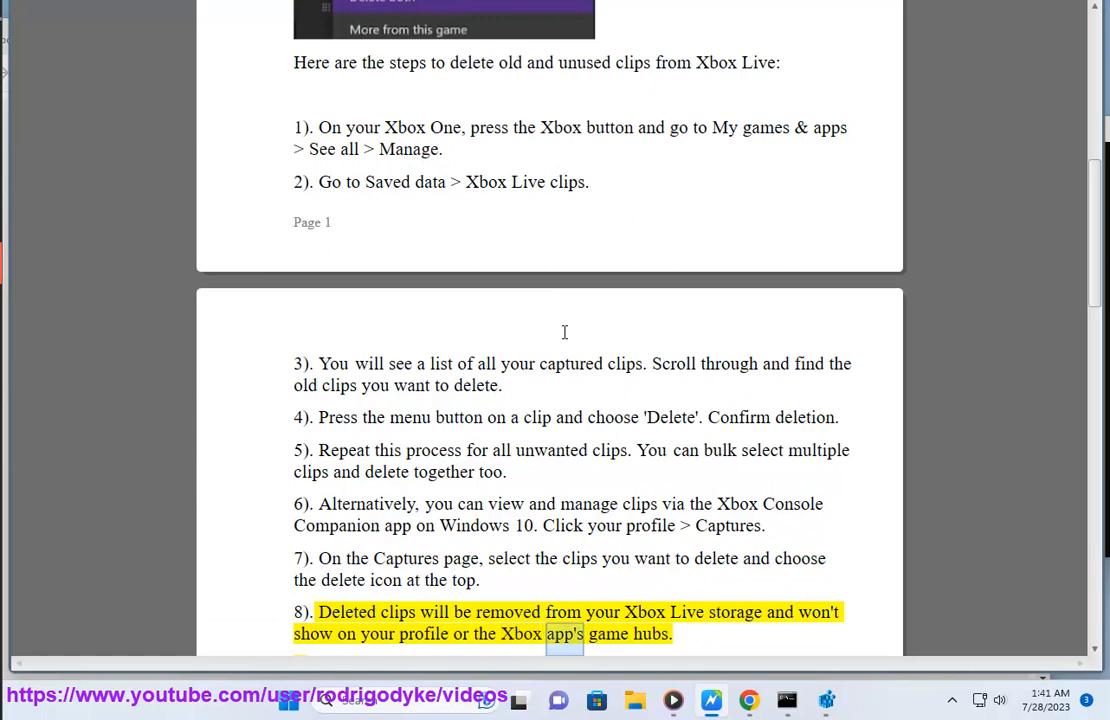
scroll("down", 3)
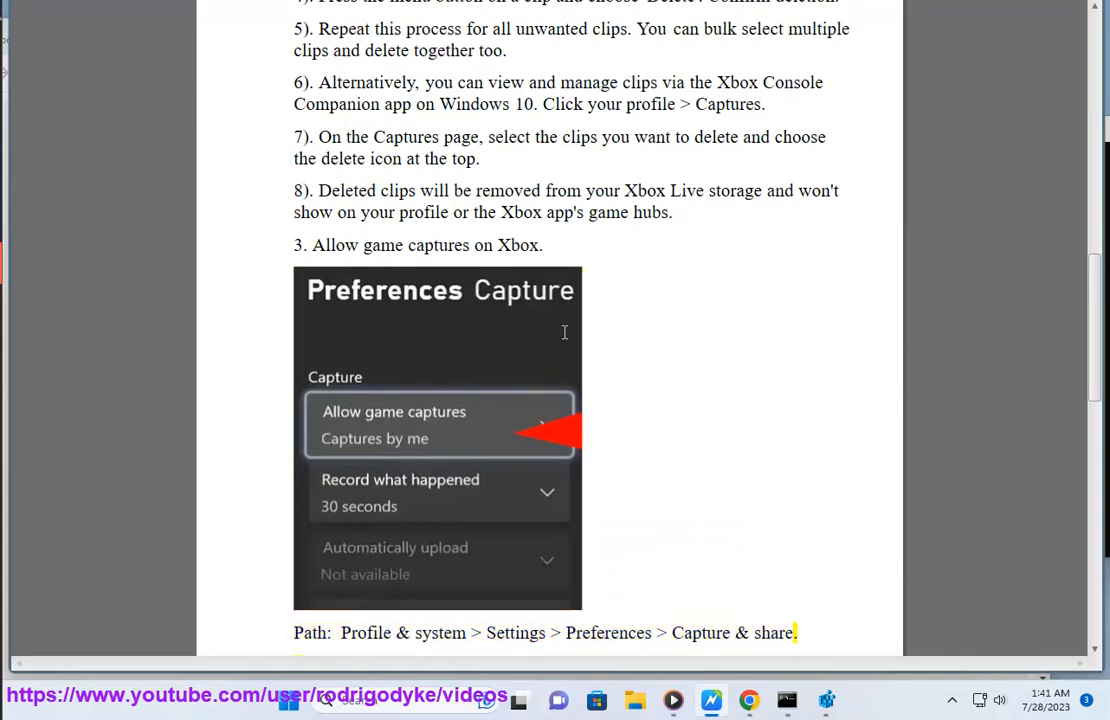
- Read fixes four through seven down to the WiFi/Ethernet table and console restart tip
scroll("down", 3)
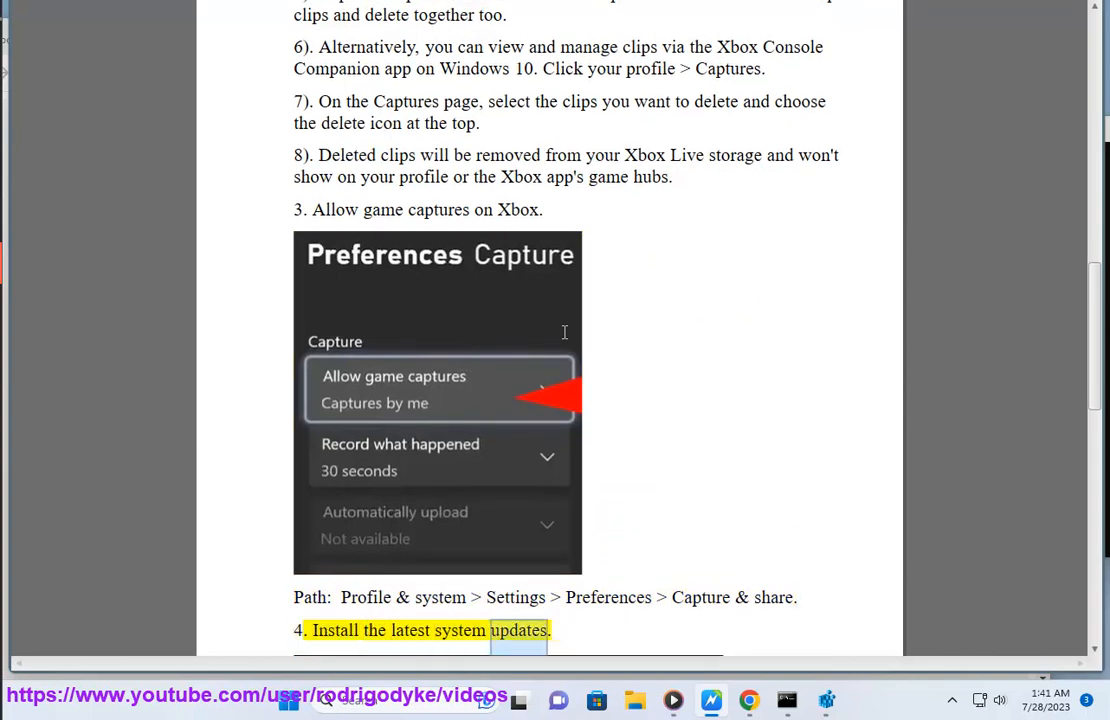
scroll("down", 3)
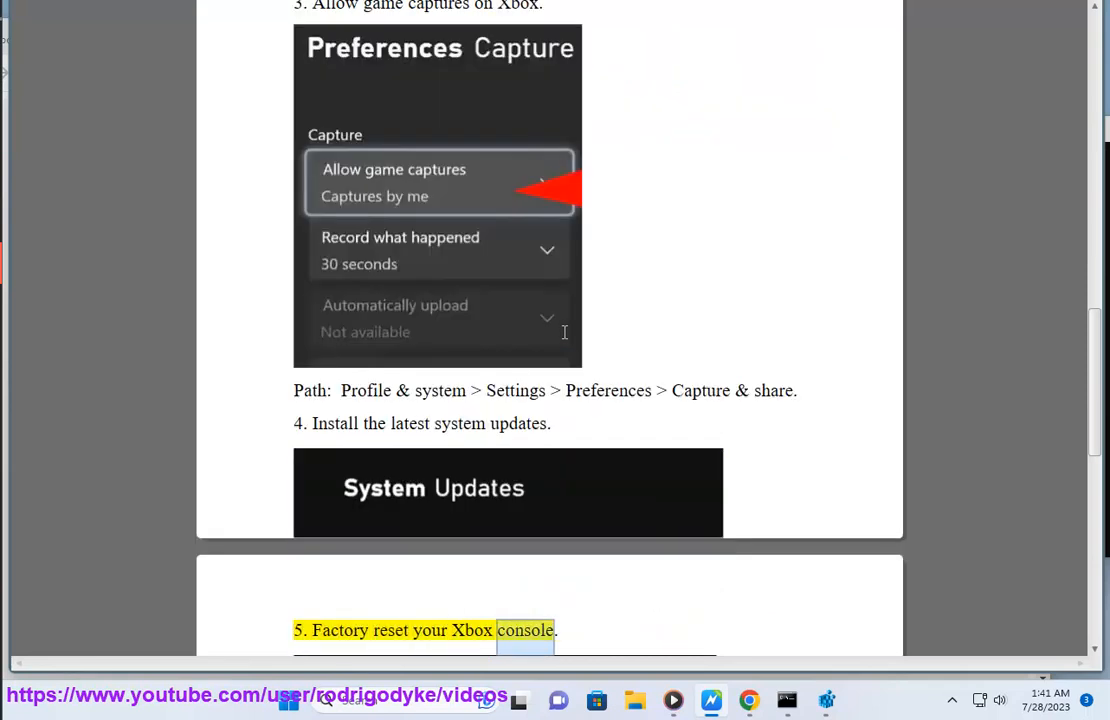
scroll("down", 3)
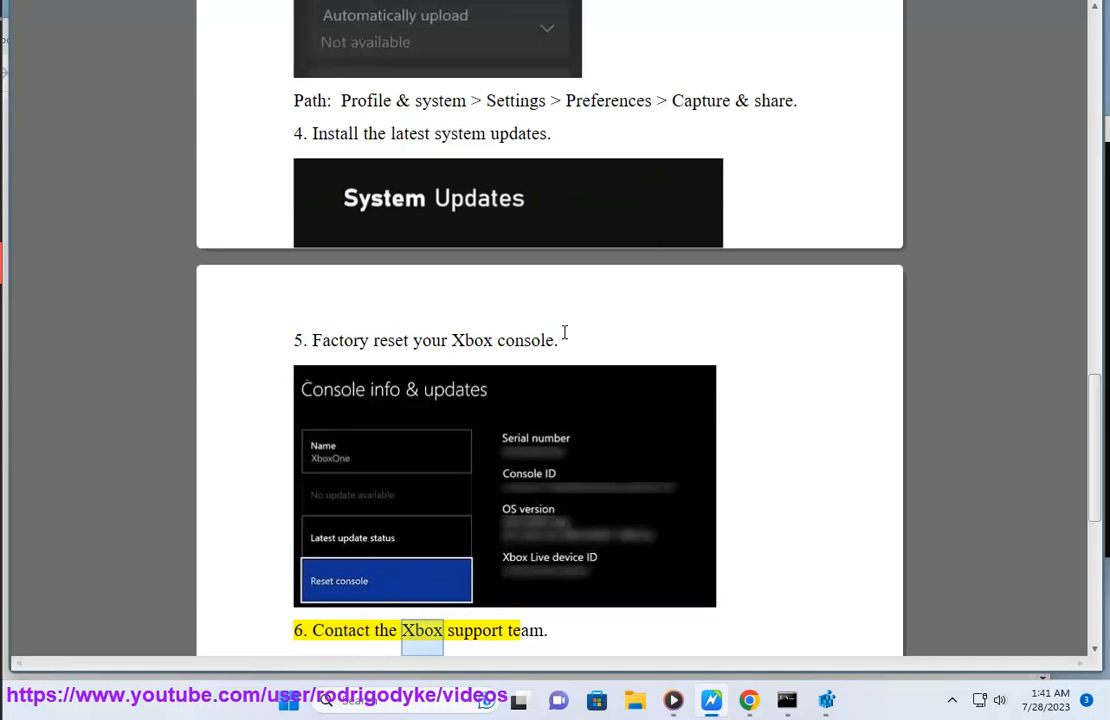
scroll("down", 3)
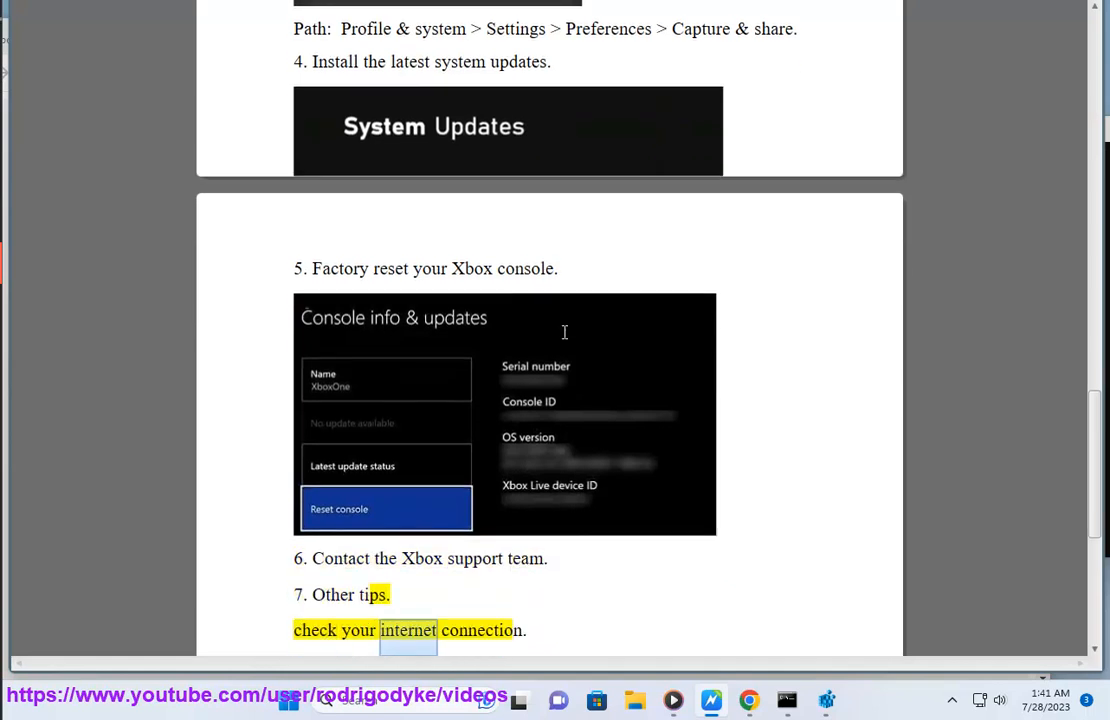
scroll("down", 3)
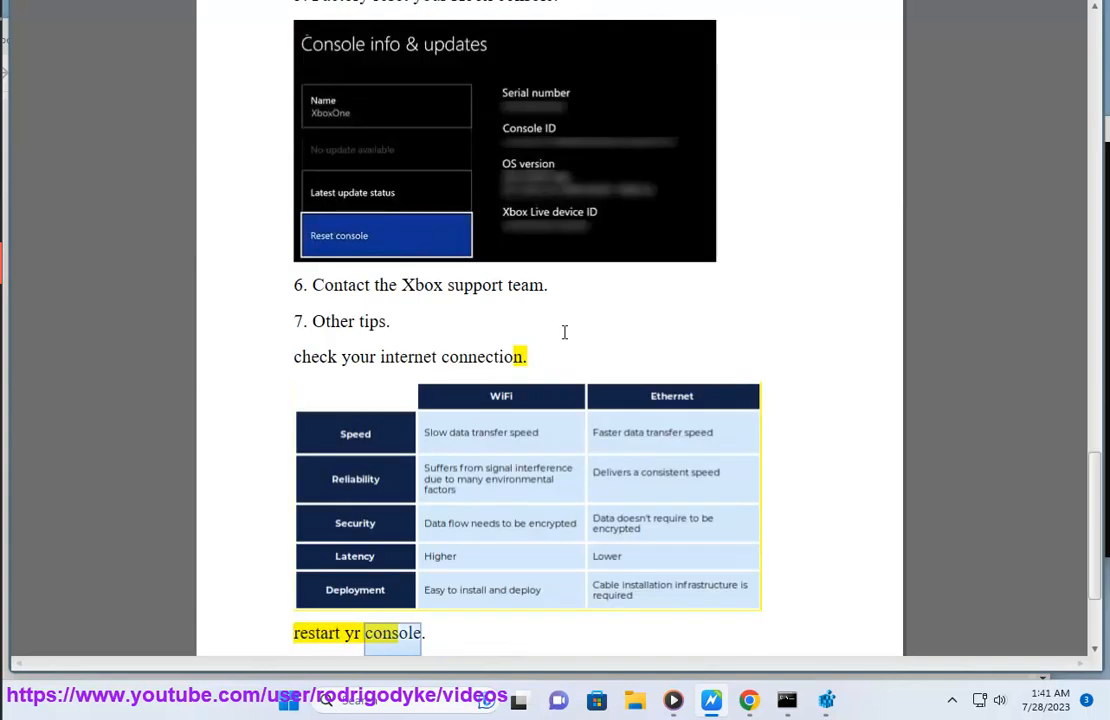